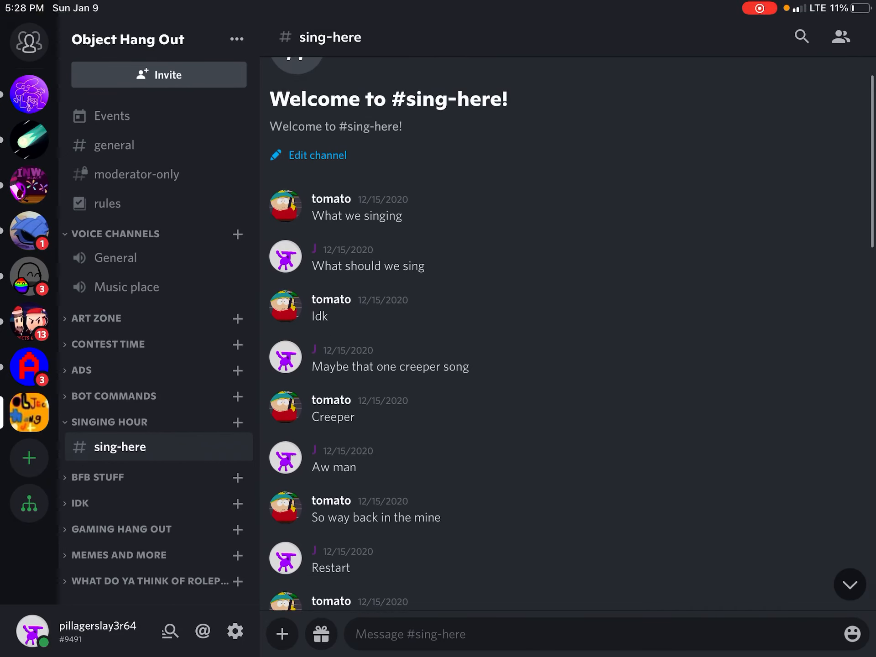
Step: Scroll #sing-here down to its newest messages and ready the empty message box
{"action": "scroll", "scroll_direction": "down", "scroll_amount": 3}
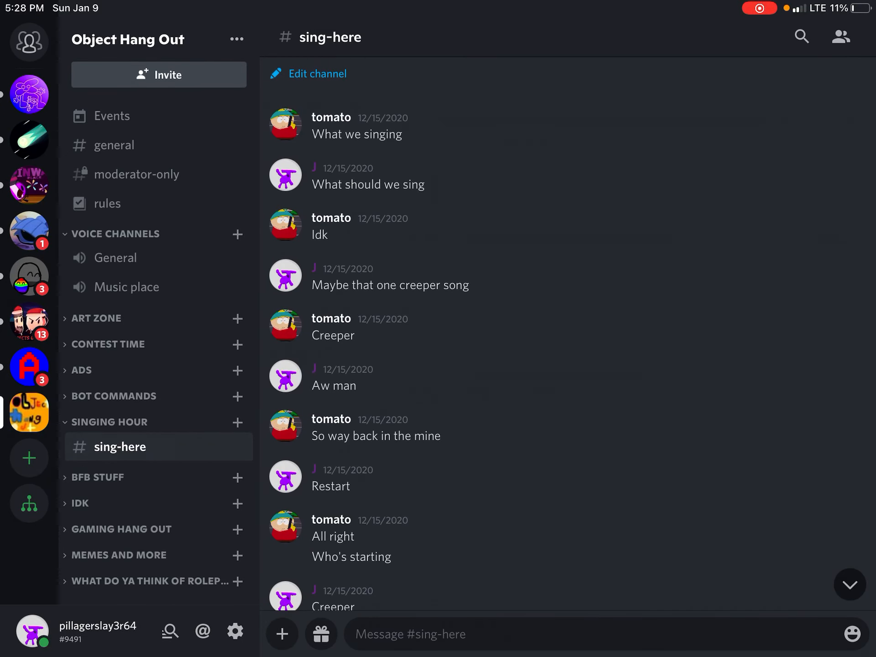
{"action": "scroll", "scroll_direction": "down", "scroll_amount": 3}
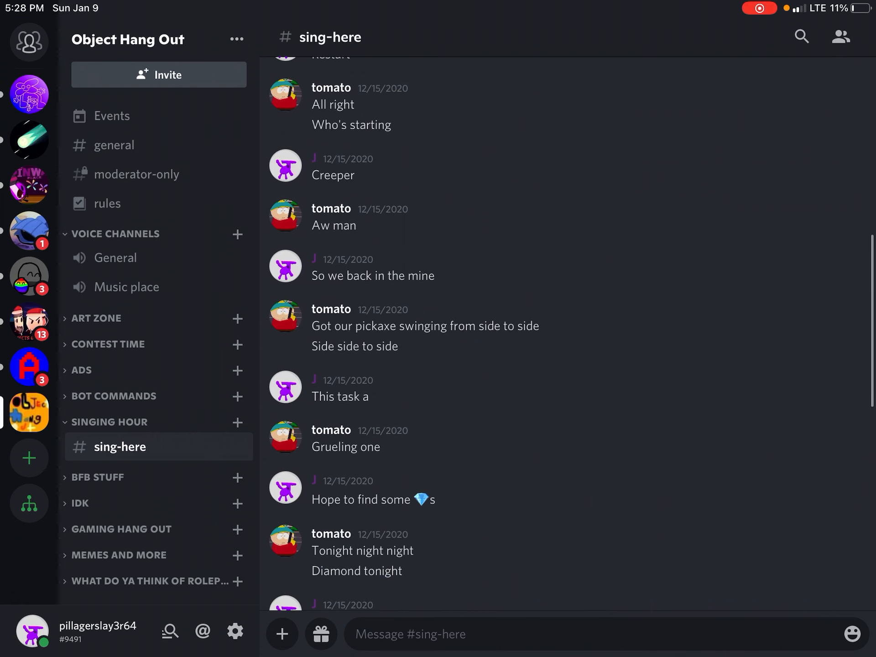
{"action": "scroll", "scroll_direction": "down", "scroll_amount": 3}
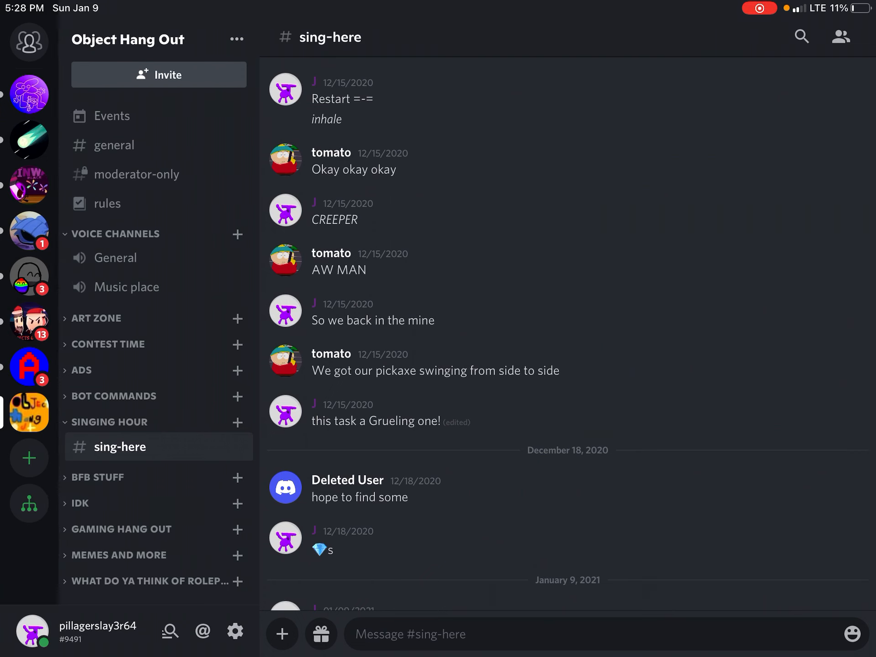
{"action": "scroll", "scroll_direction": "down", "scroll_amount": 3}
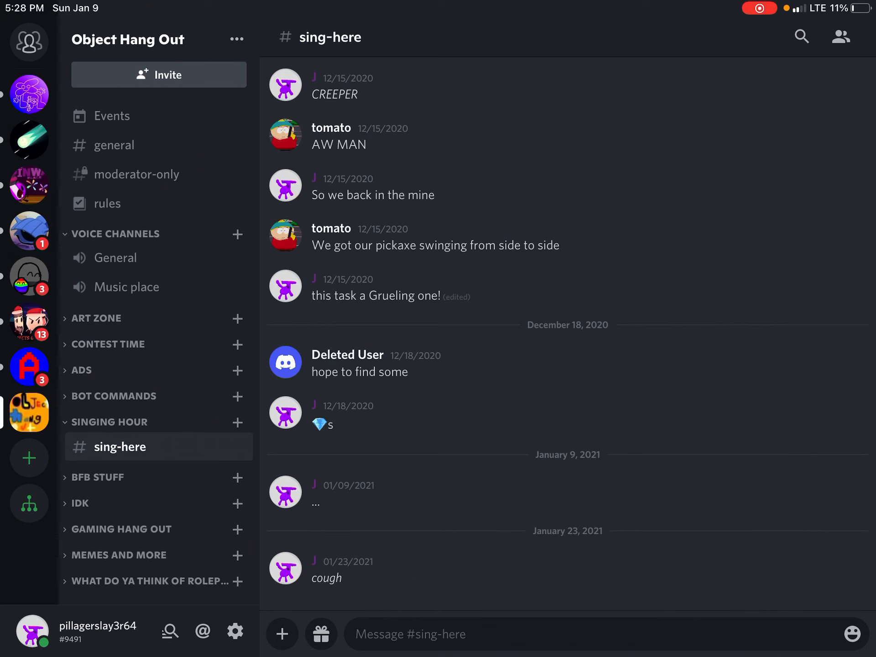
{"action": "scroll", "scroll_direction": "down", "scroll_amount": 3}
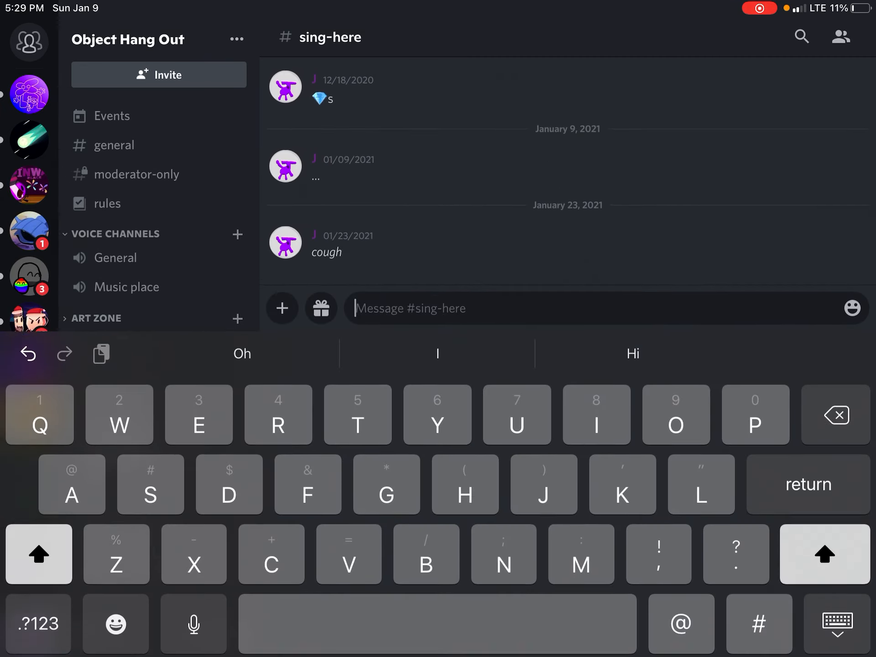
Step: Send 'Uhm..', 'guys?' and 'You there?' as three separate messages
{"action": "type", "text": "Uhm"}
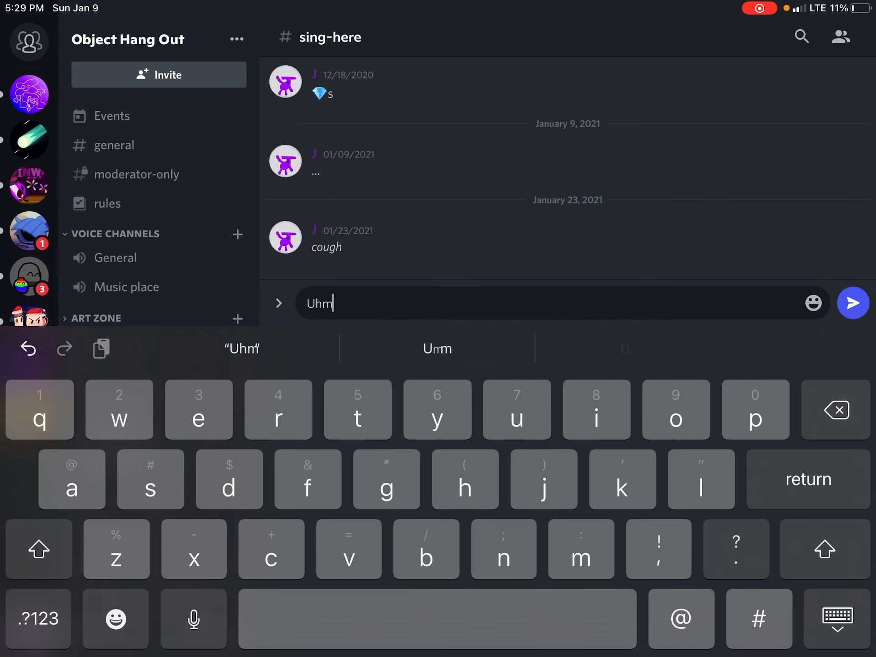
{"action": "left_click", "coordinate": [853, 303]}
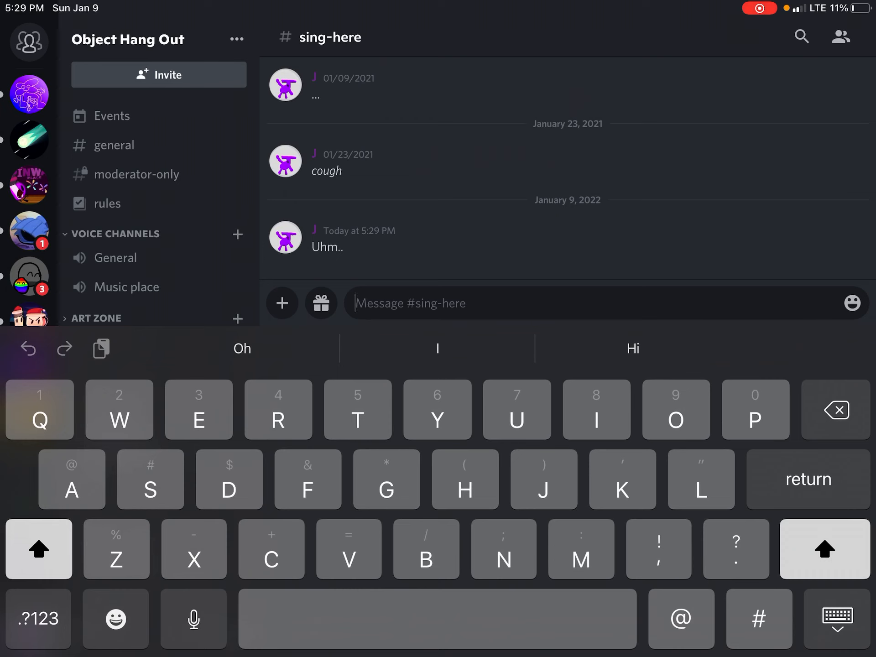
{"action": "type", "text": "guys"}
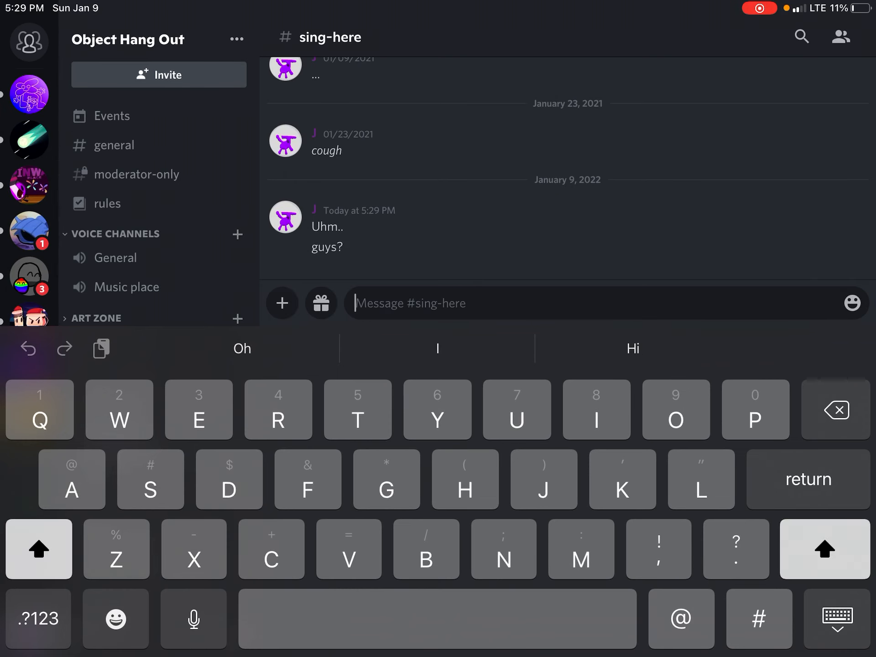
{"action": "type", "text": "Yo"}
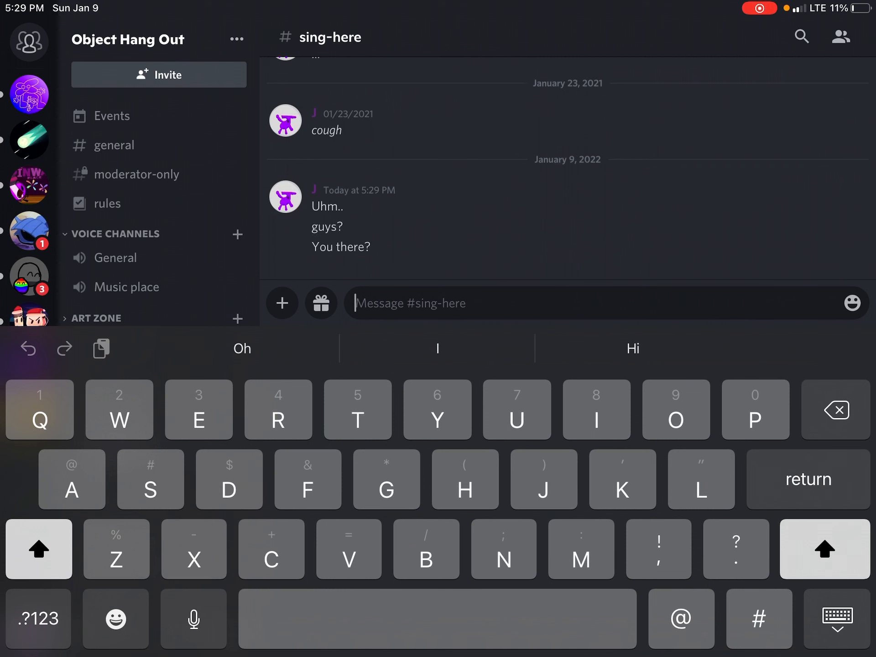
{"action": "left_click", "coordinate": [115, 618]}
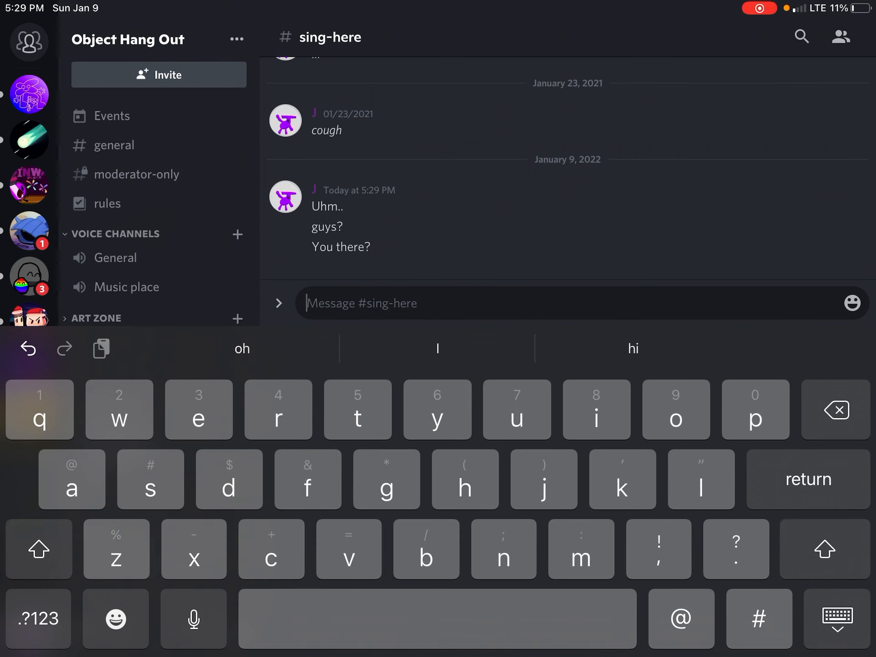
Step: Send '*inhale*', '*SCREECH*' and 'I'm so alone. ;-;' as separate messages
{"action": "type", "text": "*"}
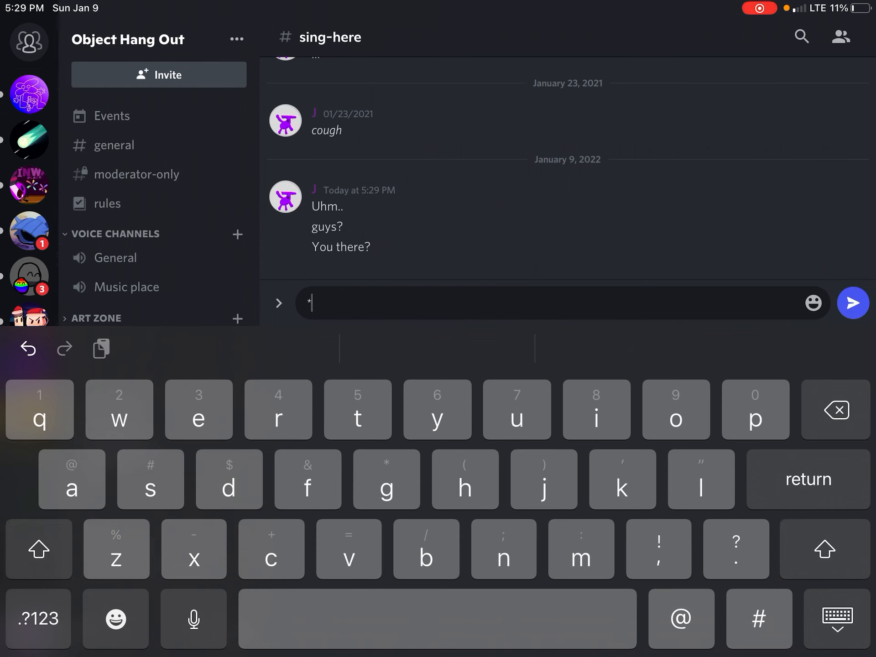
{"action": "left_click", "coordinate": [596, 417]}
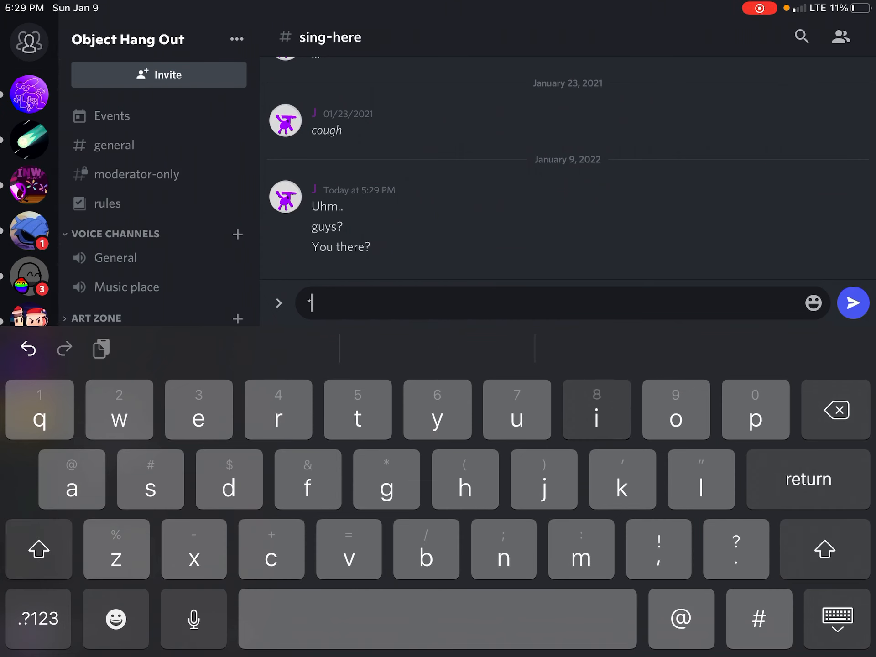
{"action": "type", "text": "inhale"}
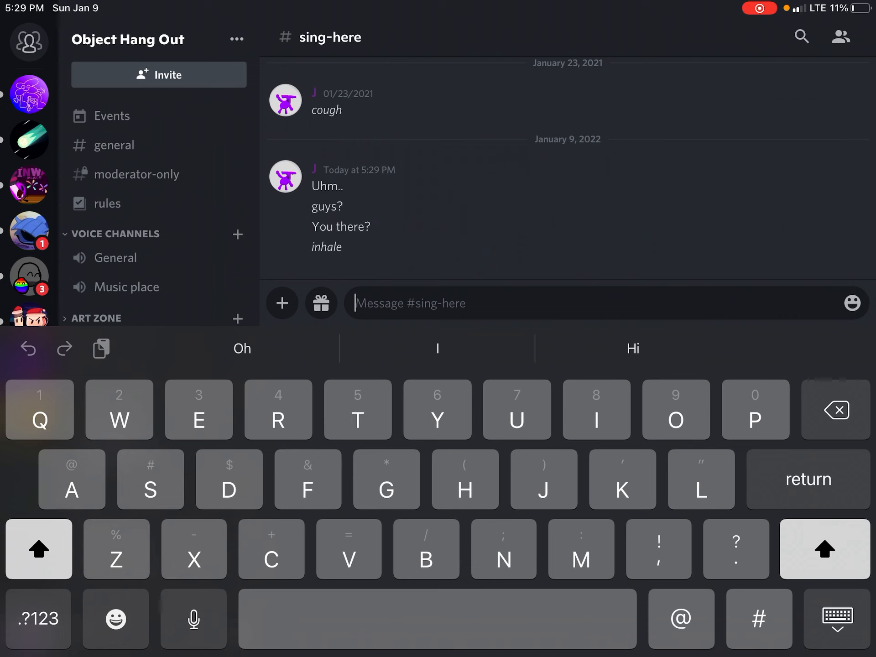
{"action": "type", "text": "*"}
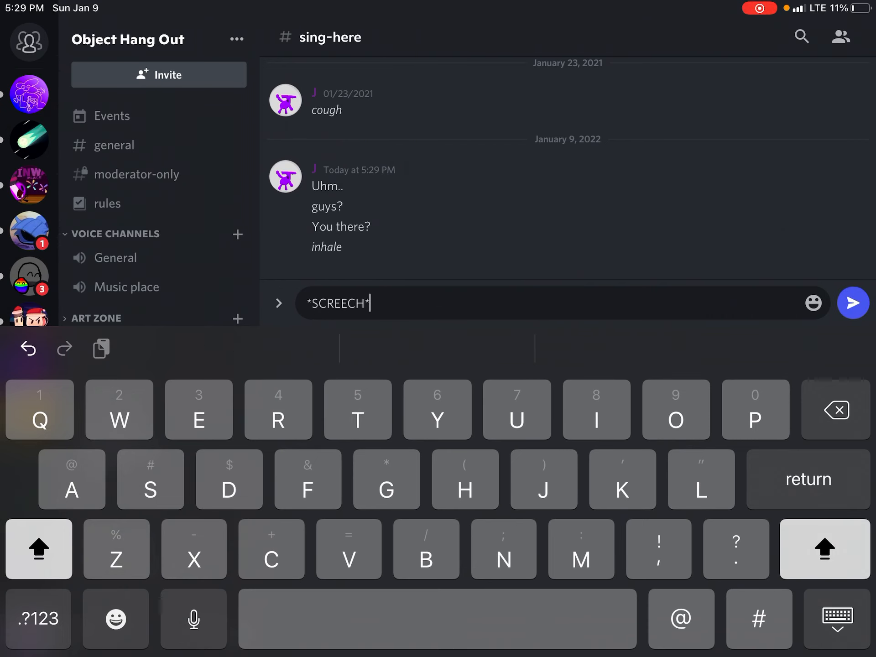
{"action": "left_click", "coordinate": [853, 303]}
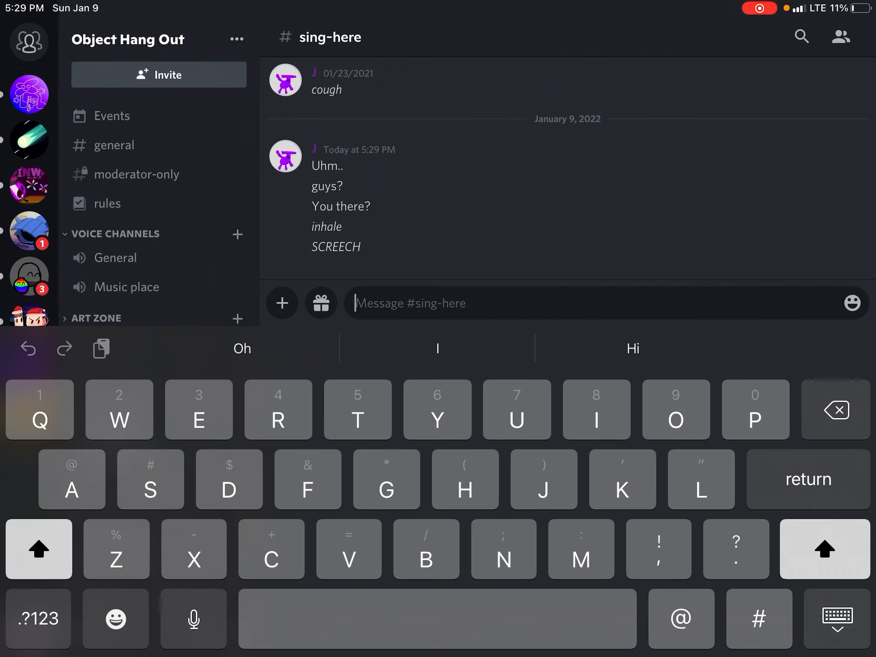
{"action": "type", "text": "Im"}
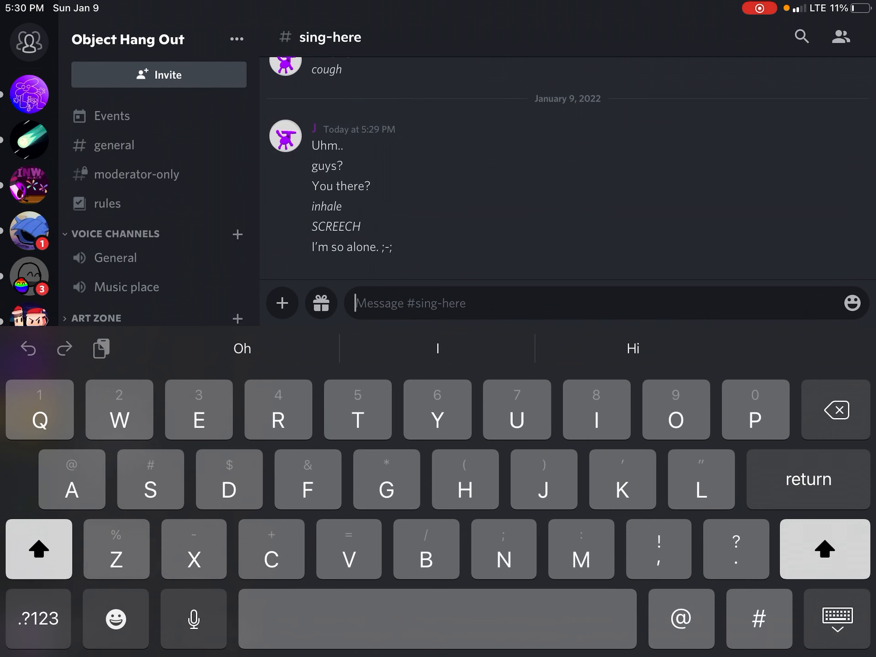
Step: Delete the stray frowning-emoji message, confirming with Yes
{"action": "type", "text": ":("}
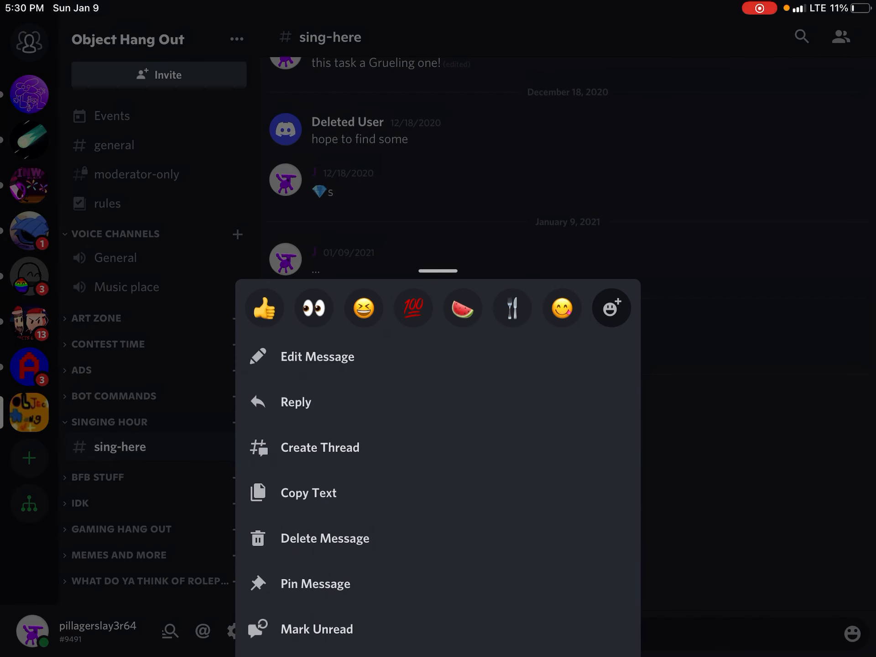
{"action": "left_click", "coordinate": [325, 538]}
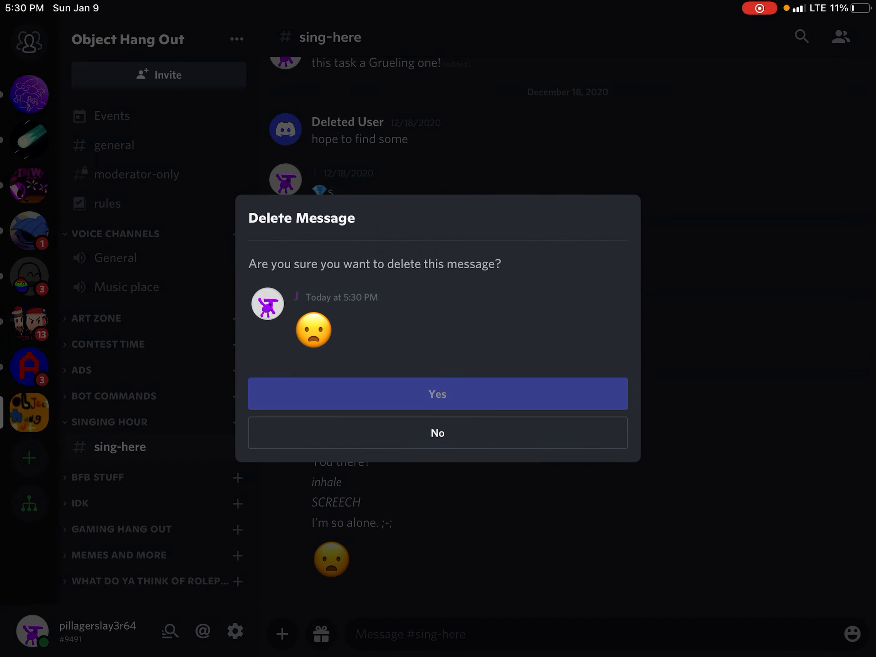
{"action": "left_click", "coordinate": [437, 394]}
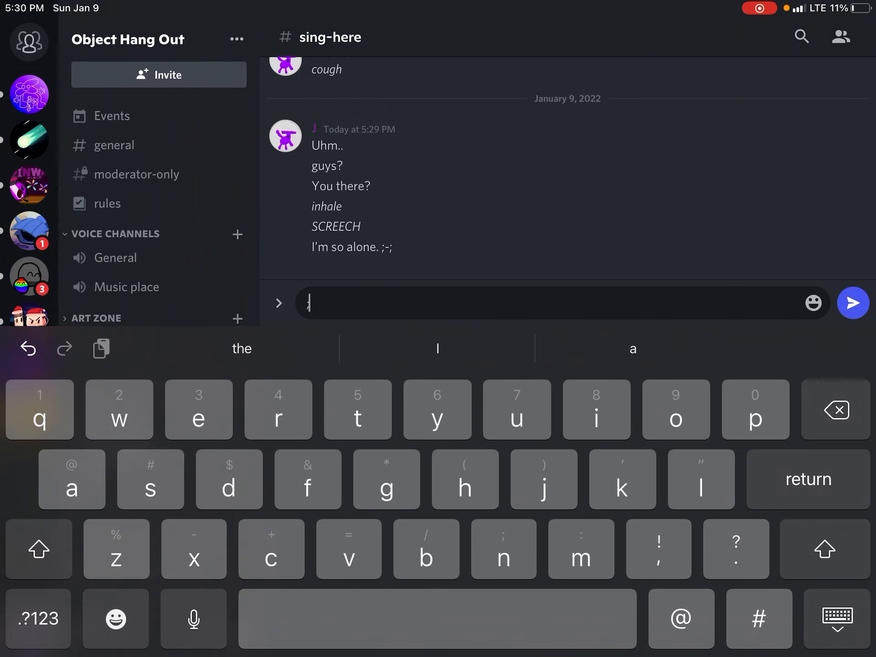
{"action": "left_click", "coordinate": [38, 548]}
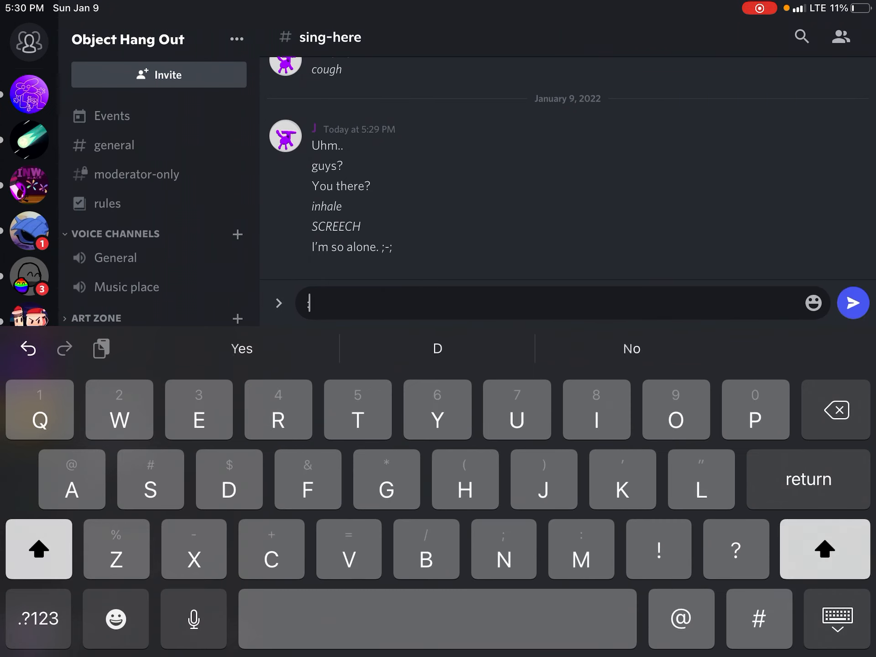